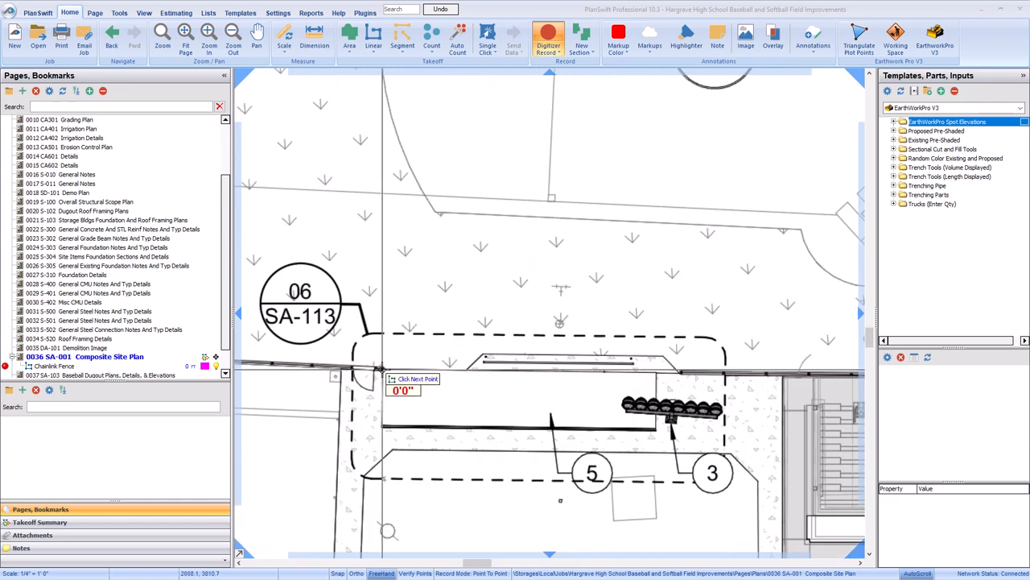
Step: Start the Chainlink Fence run at the lower-left edge of the ball field
click(242, 369)
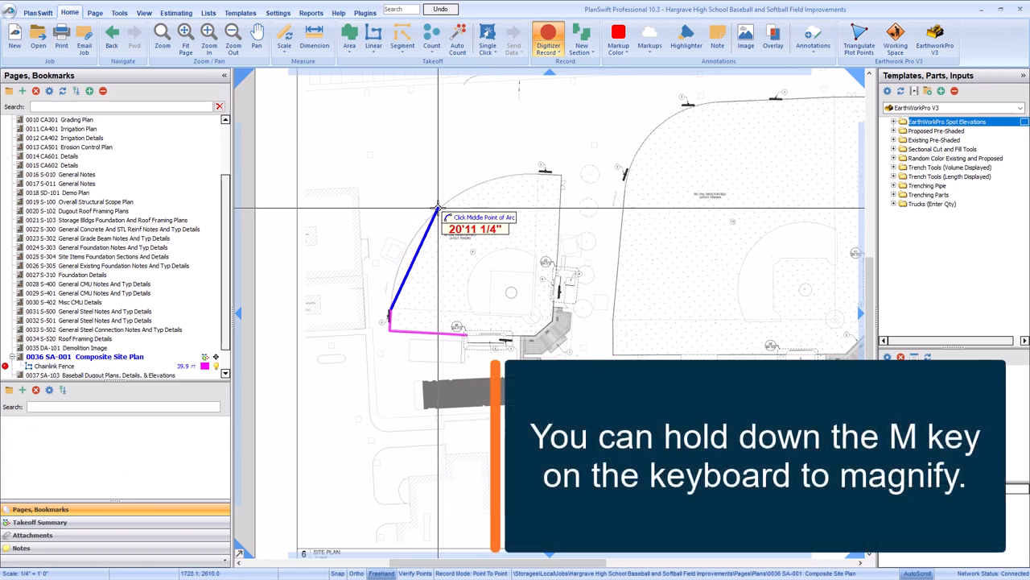
Step: Finish the curved outfield arc and continue the fence along the field's top edge
key(m)
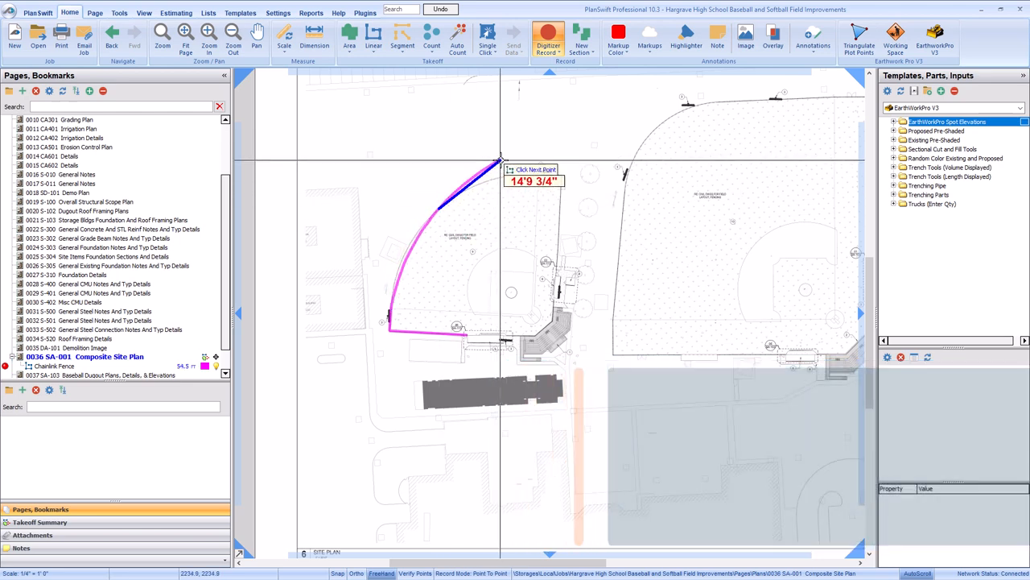
click(531, 176)
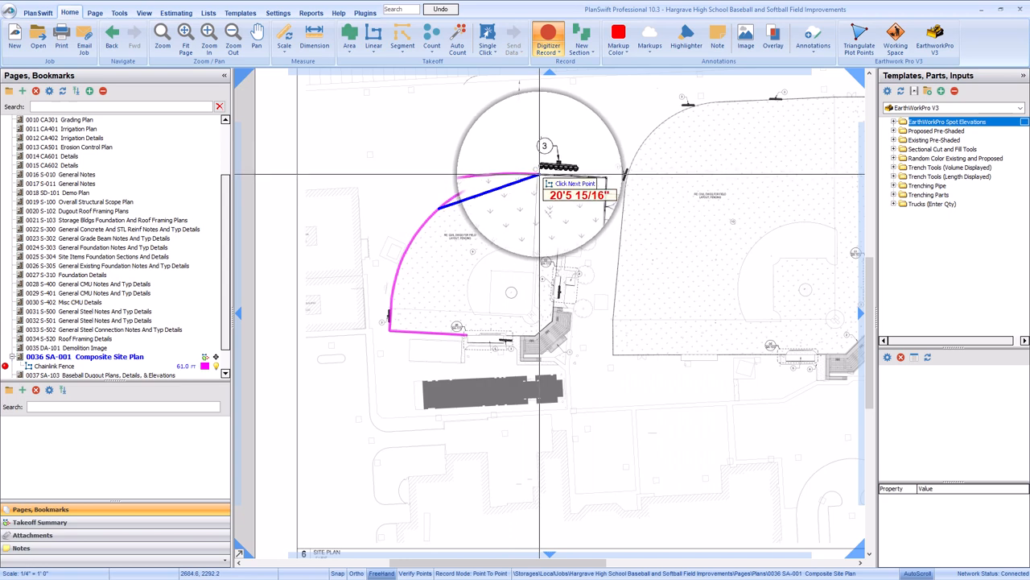
click(550, 174)
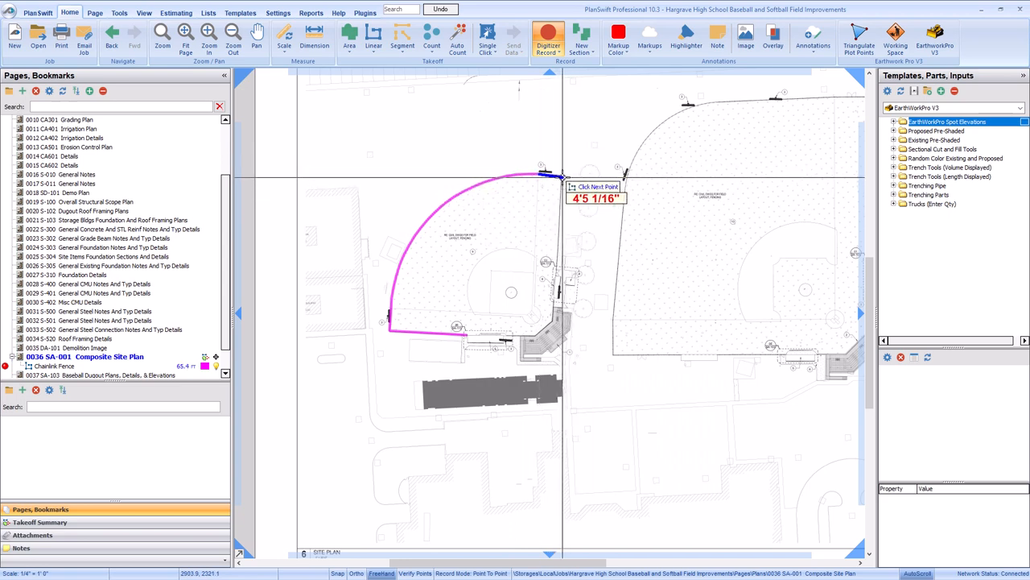
click(564, 174)
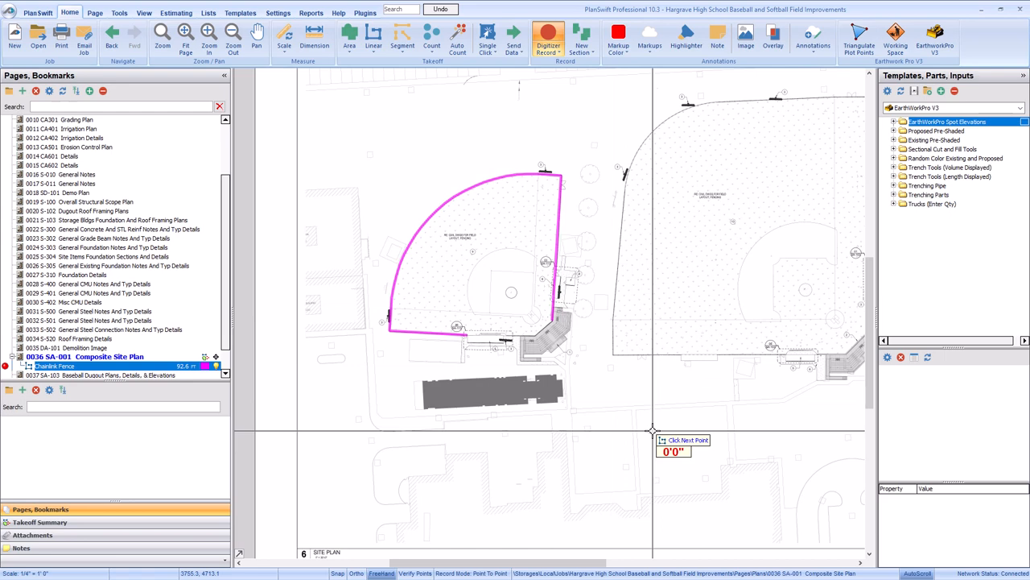
mouse_move(802, 367)
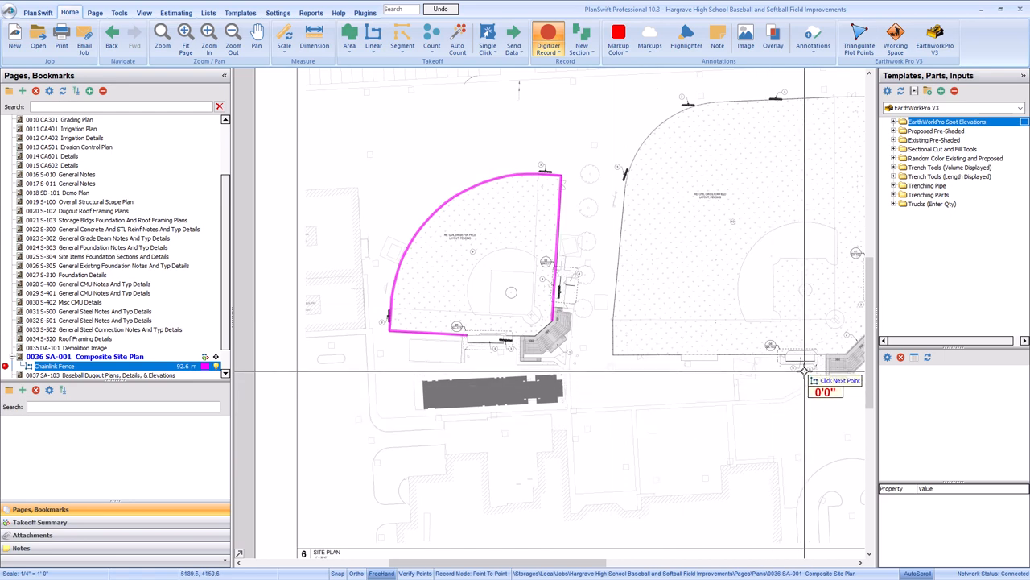